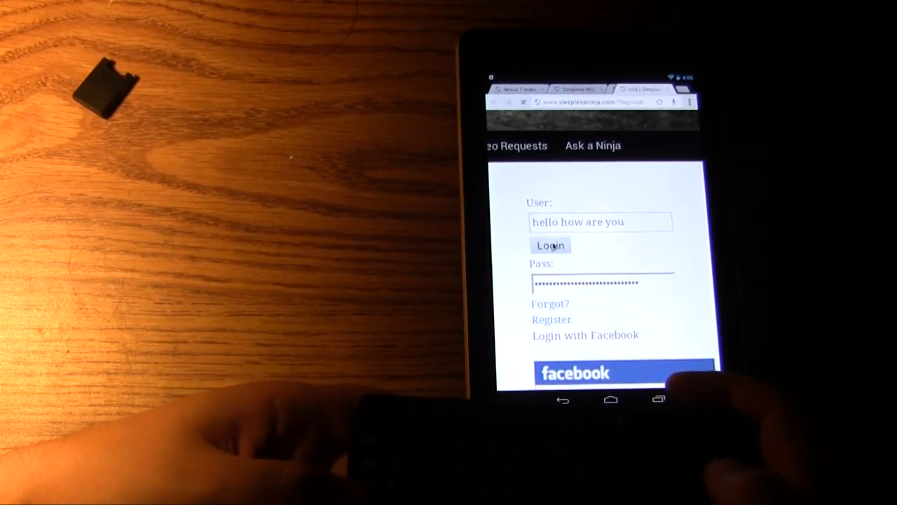
Step: Submit the entered login details to load the WordPress login page
left_click(550, 245)
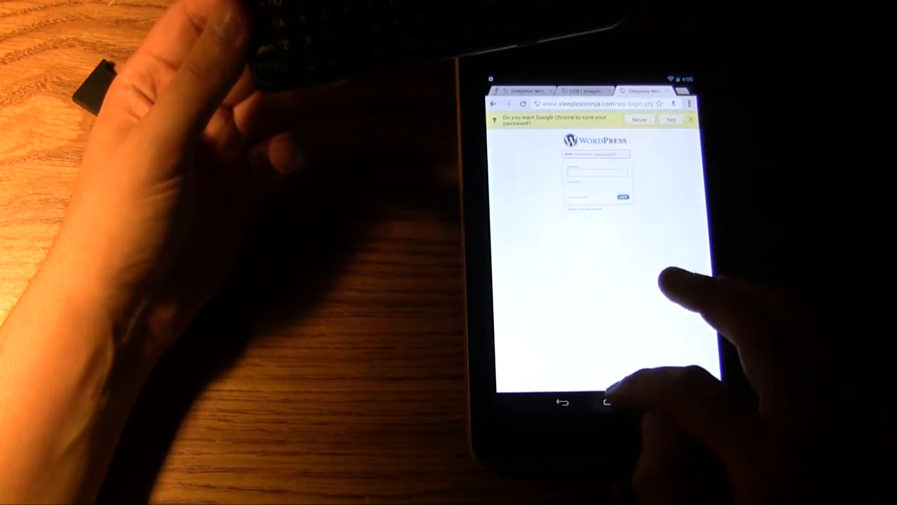
Step: Switch from Chrome to the Gmail compose screen and type the subject 'hello'
left_click(606, 408)
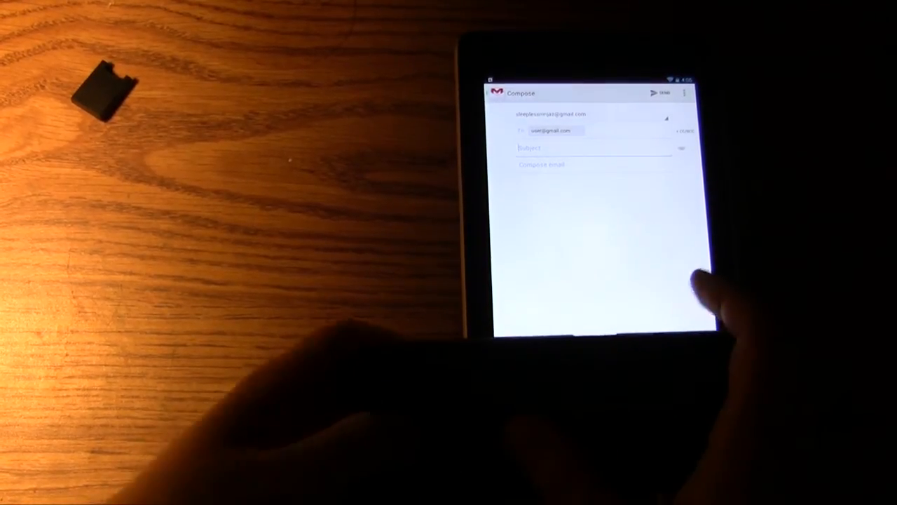
type("hello")
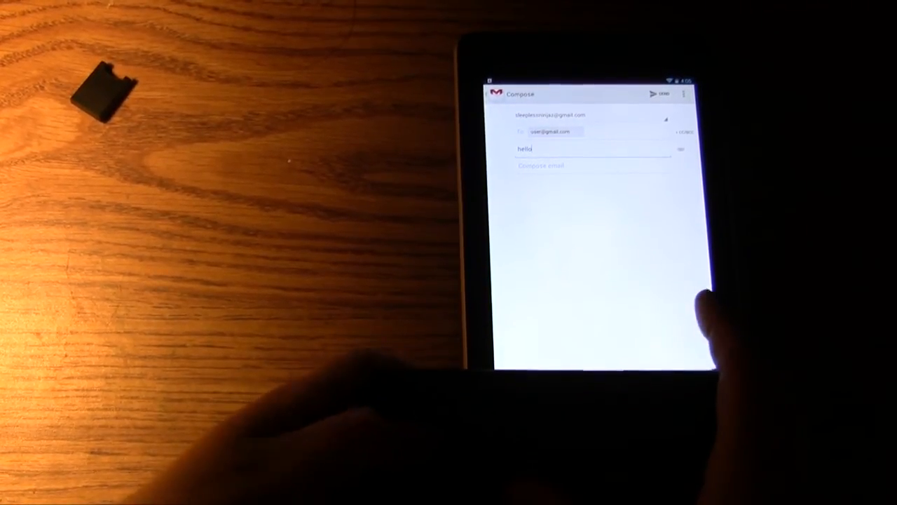